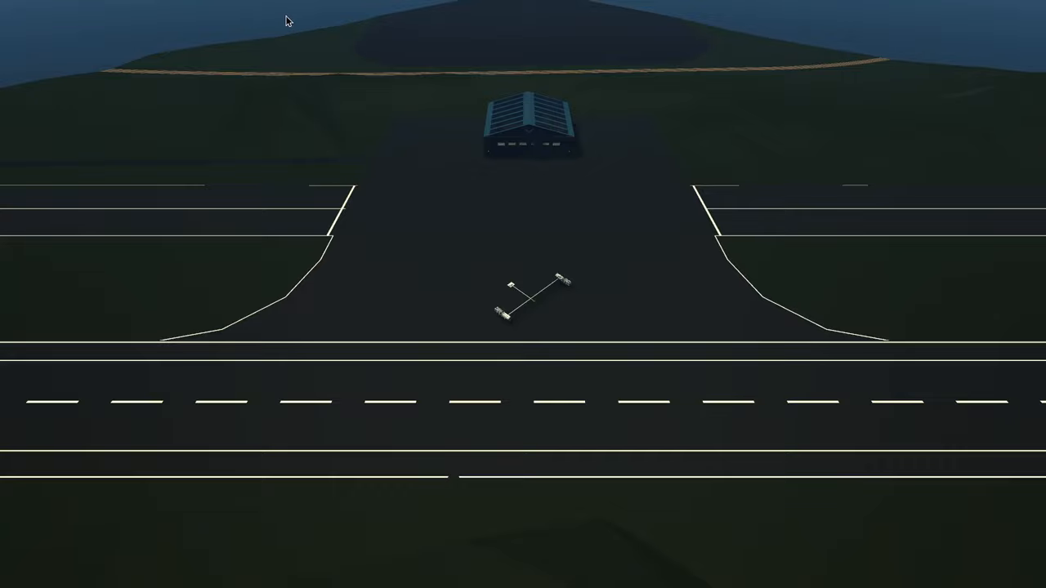
pyautogui.moveTo(376, 388)
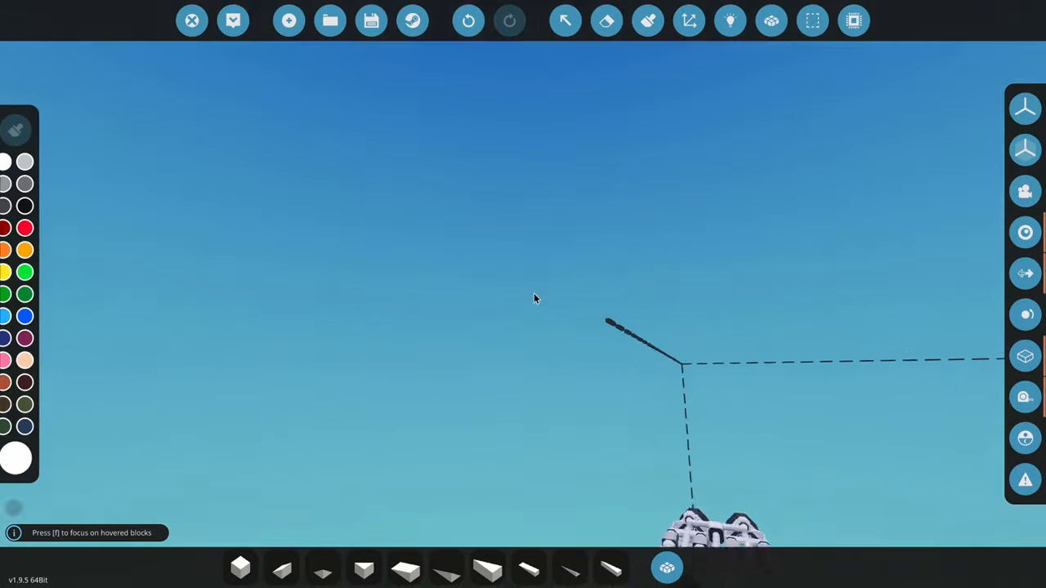
# Overwrite the existing saved vehicle slot with the edited vehicle.
pyautogui.click(729, 21)
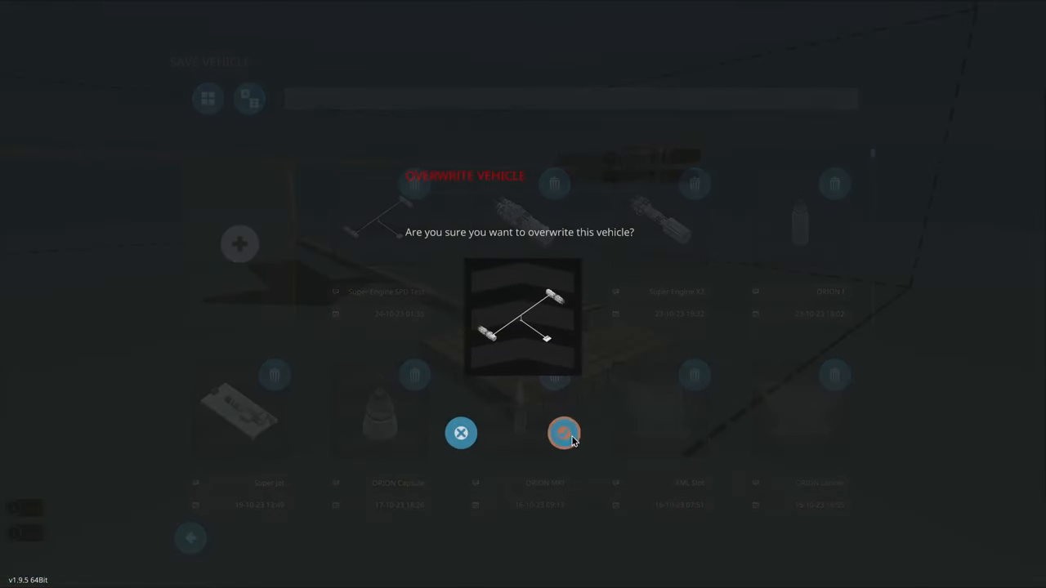
pyautogui.click(563, 432)
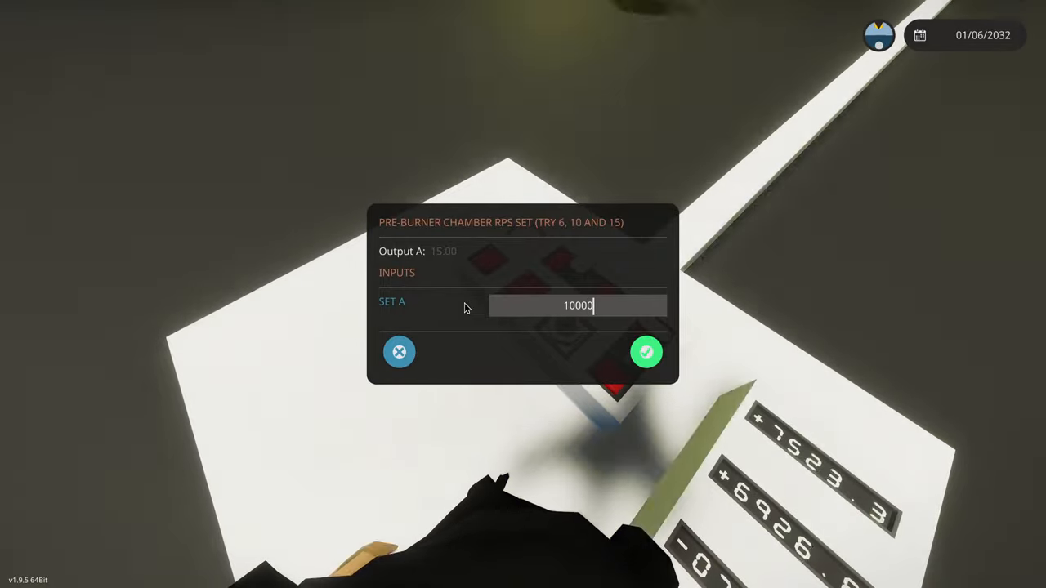
# Confirm 10000 as the pre-burner chamber RPS setpoint.
pyautogui.click(646, 352)
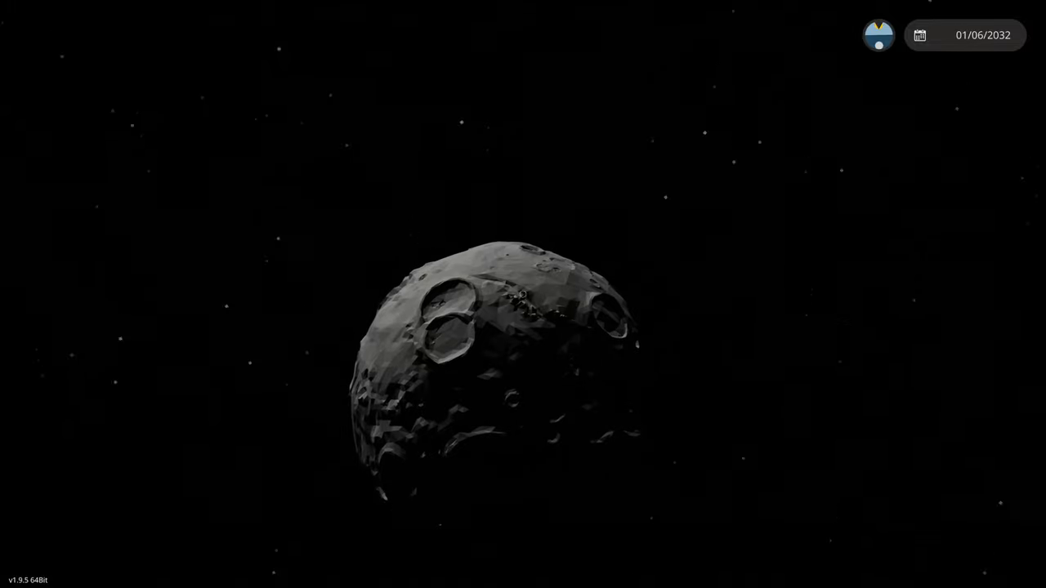
# Zoom the camera out to follow the vehicle flying past the moon.
pyautogui.scroll(-3)
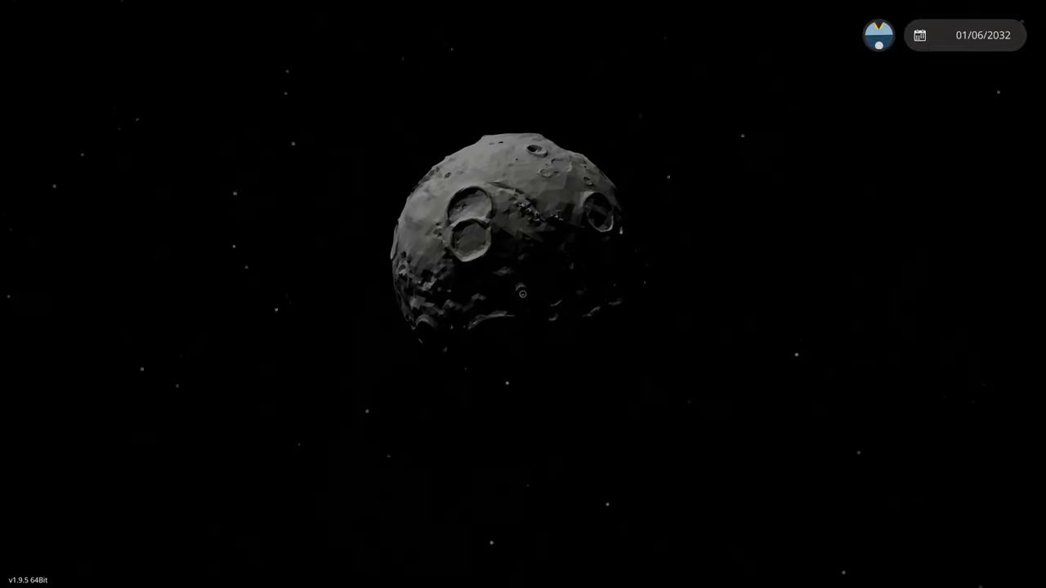
pyautogui.scroll(-3)
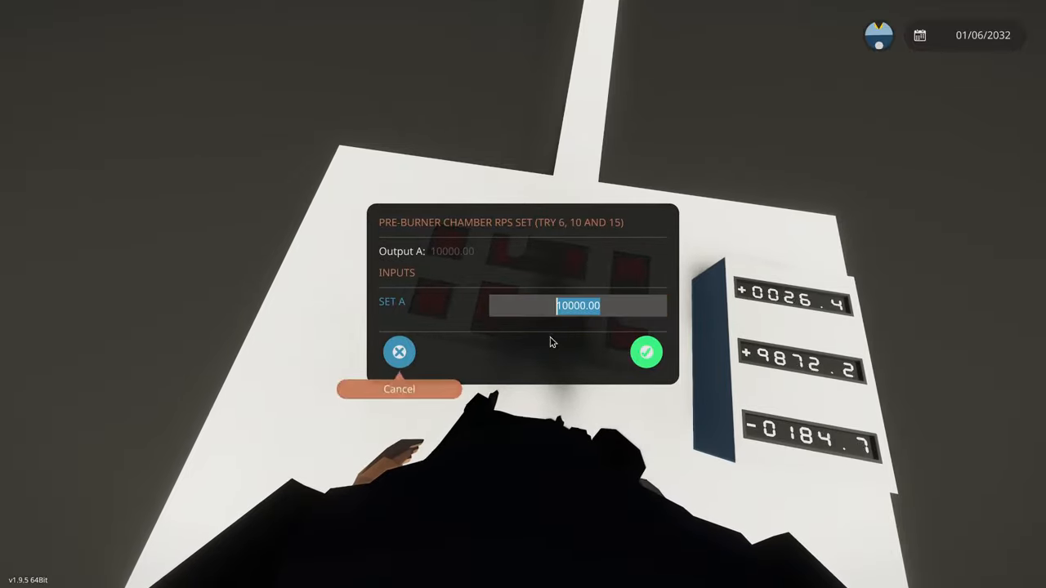
# Confirm the 10000 RPS setpoint and toggle the accelerator's systems power with Q.
pyautogui.click(646, 352)
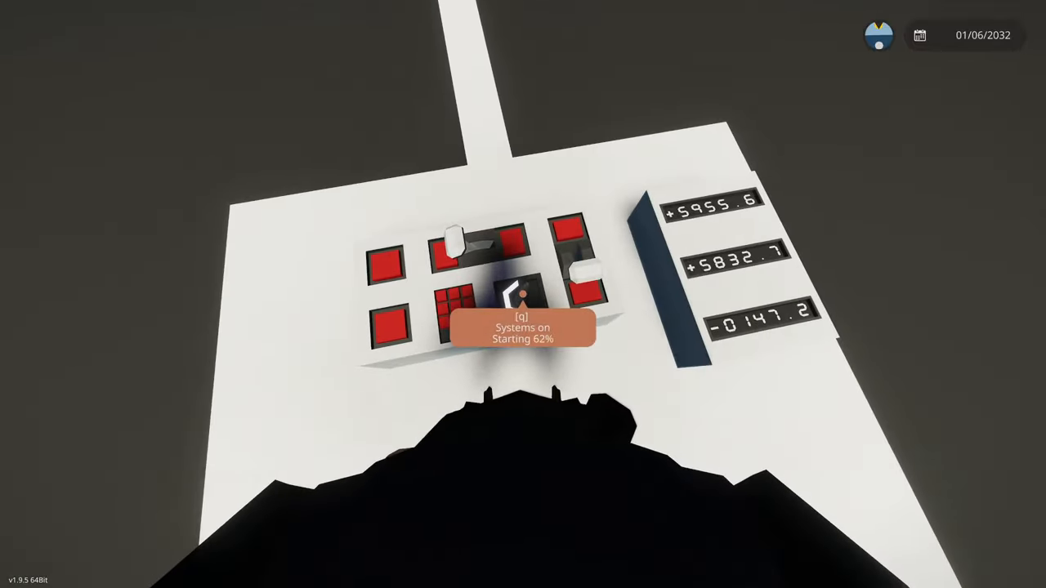
pyautogui.press('q')
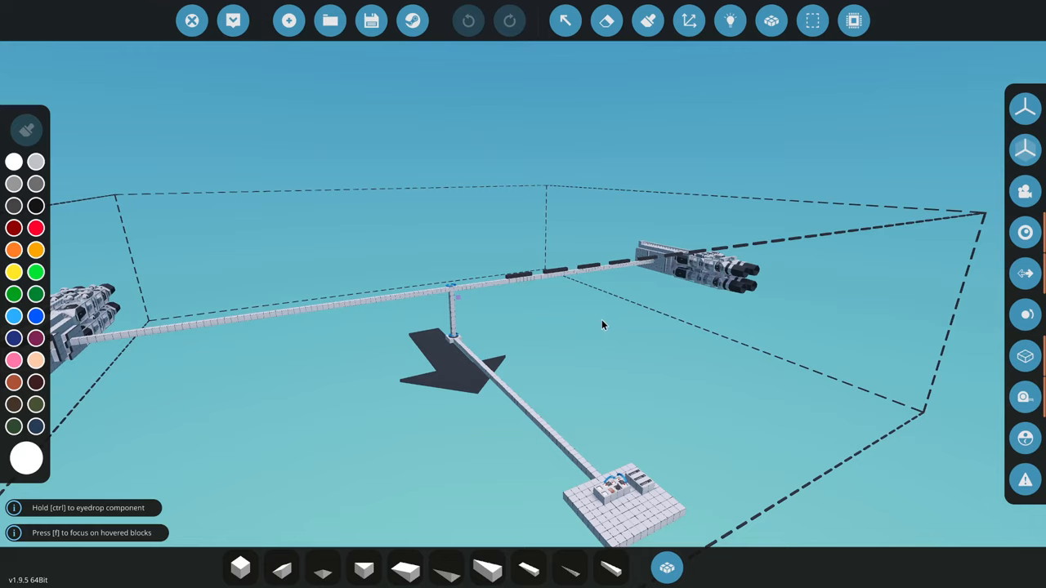
pyautogui.moveTo(581, 319)
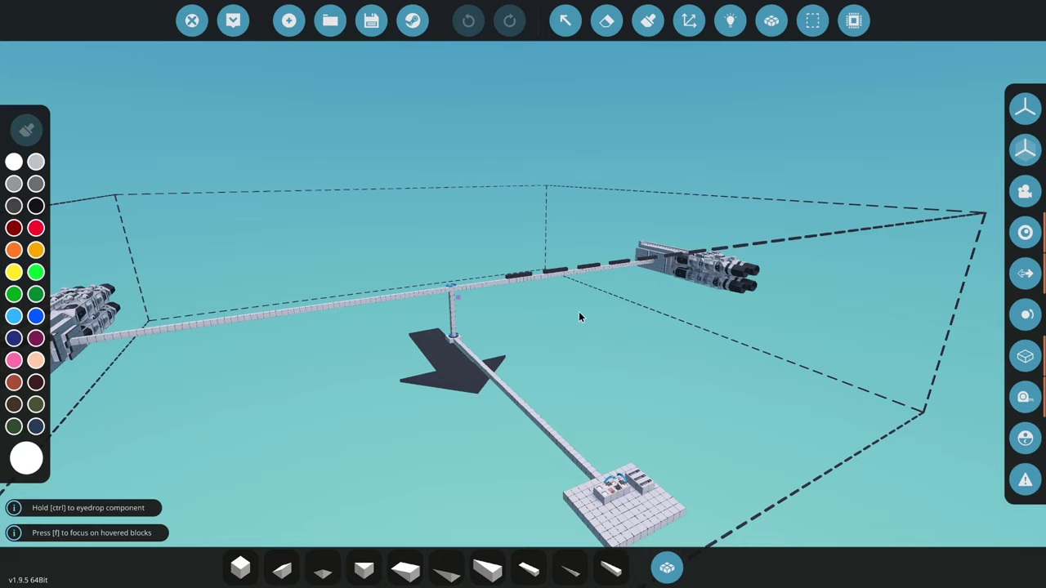
pyautogui.moveTo(745, 324)
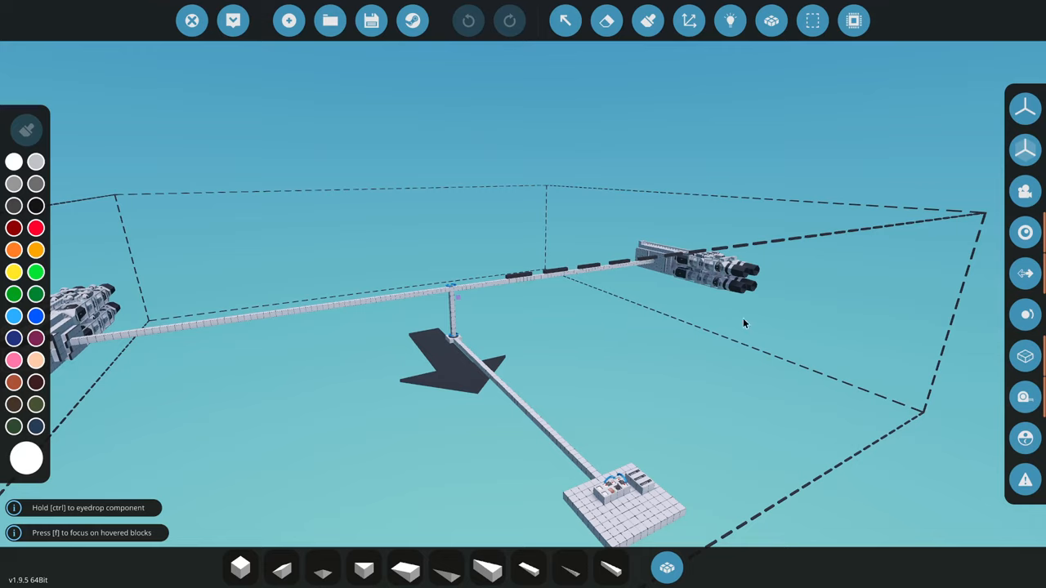